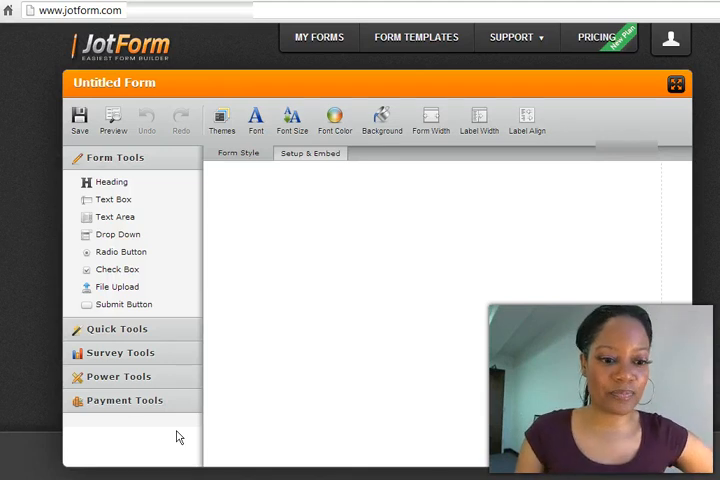
# Expand Payment Tools to show the Stripe payment integration
pyautogui.click(124, 400)
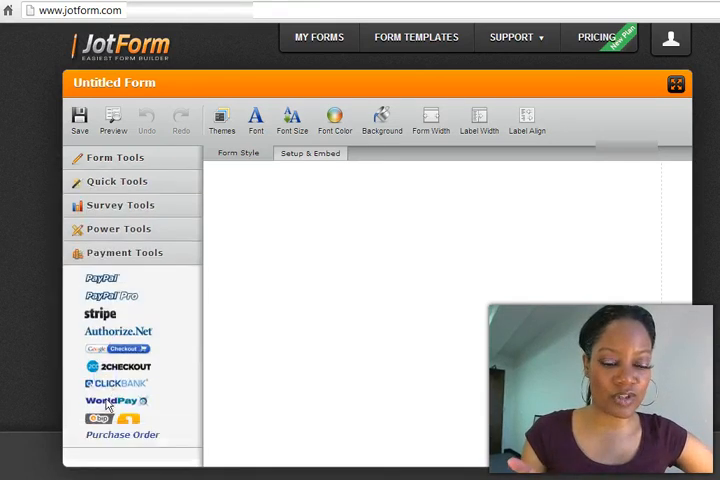
pyautogui.moveTo(142, 275)
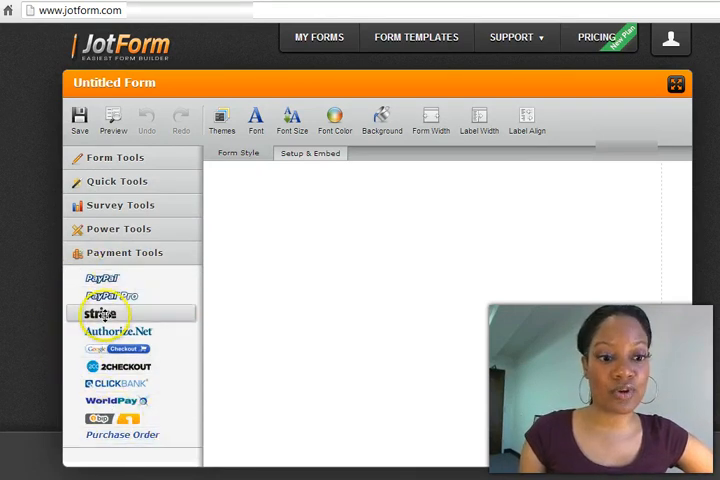
pyautogui.moveTo(311, 152)
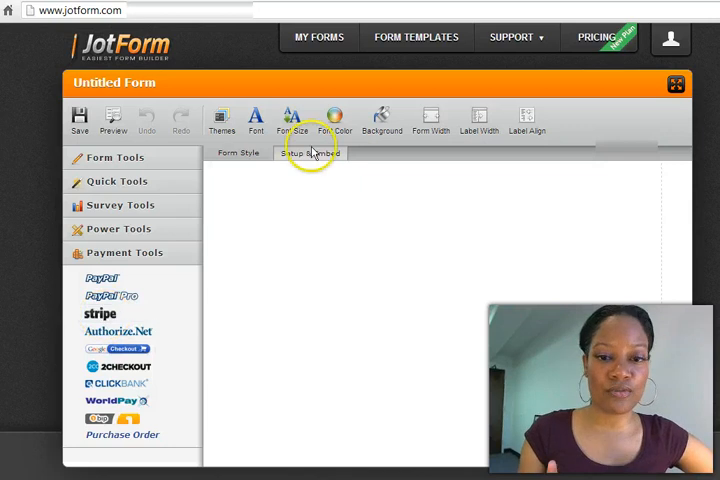
pyautogui.moveTo(416, 37)
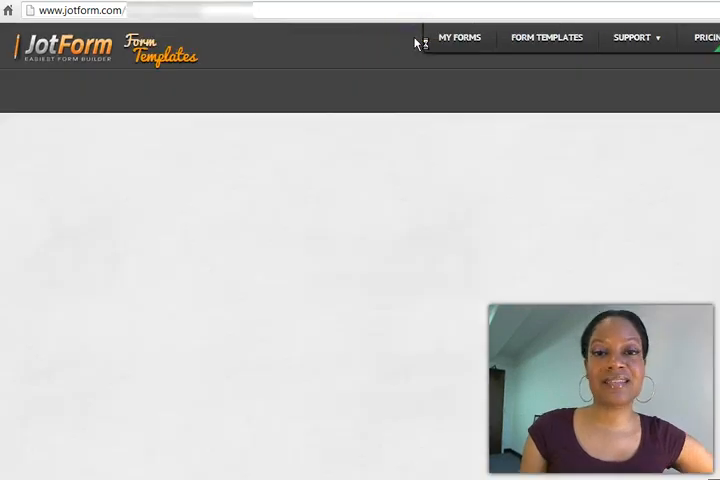
# Search templates for 'stripe' and use the Stripe Example: Cookie Order Form template
pyautogui.click(546, 37)
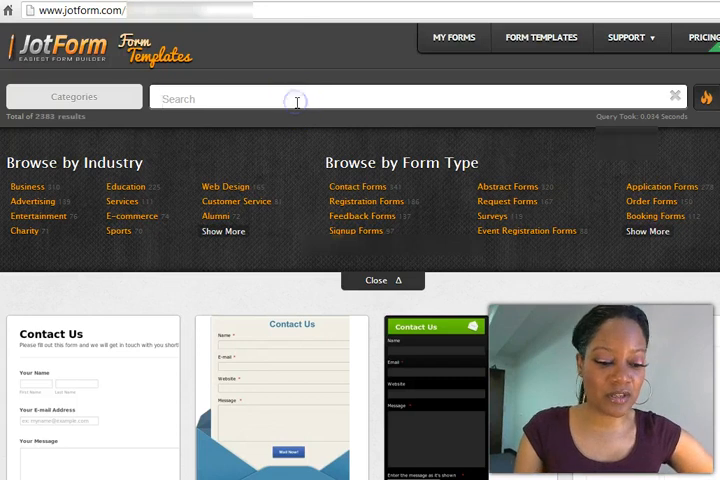
pyautogui.write('stripe')
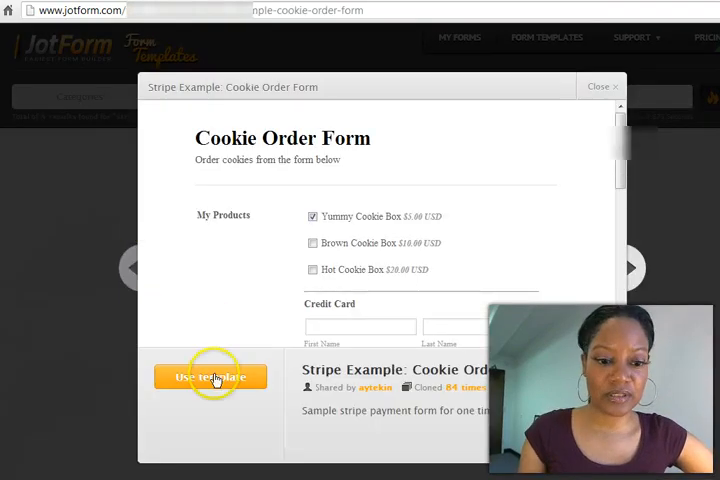
pyautogui.click(210, 377)
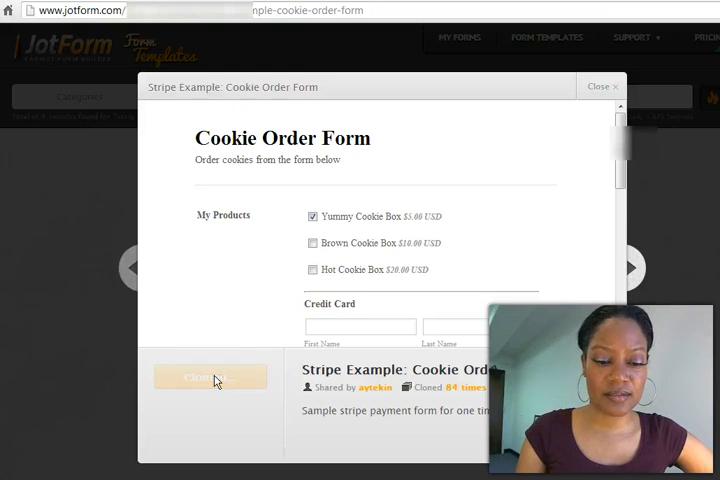
pyautogui.click(601, 86)
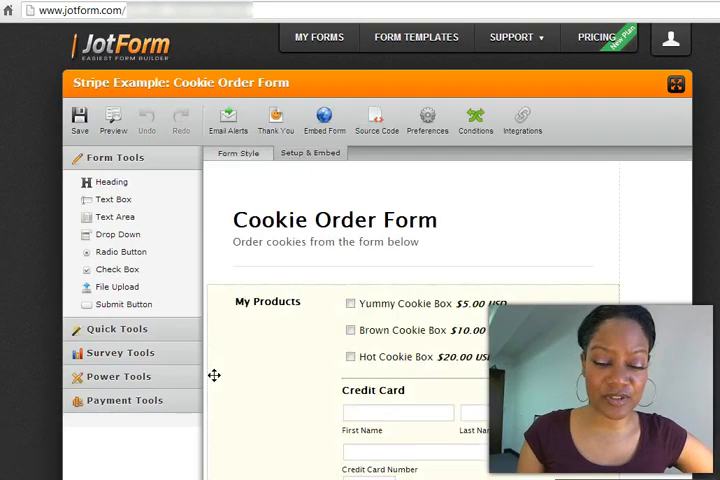
# Change the Cookie Order Form heading to 'sandy's cookie' and select My Products
pyautogui.click(283, 220)
pyautogui.write('s')
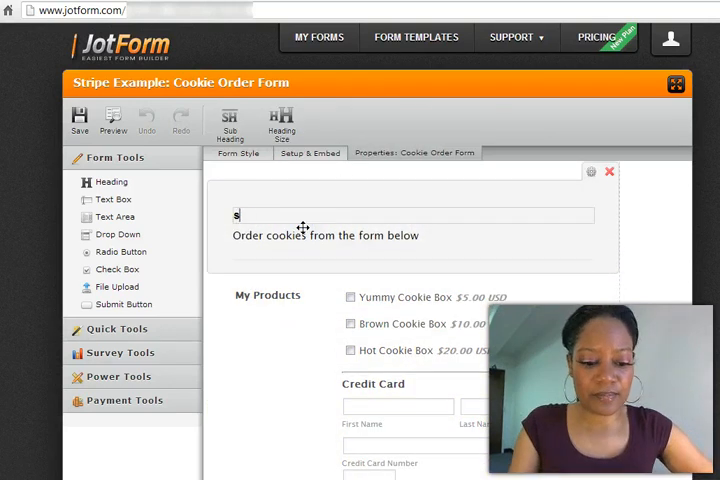
pyautogui.write("andy's")
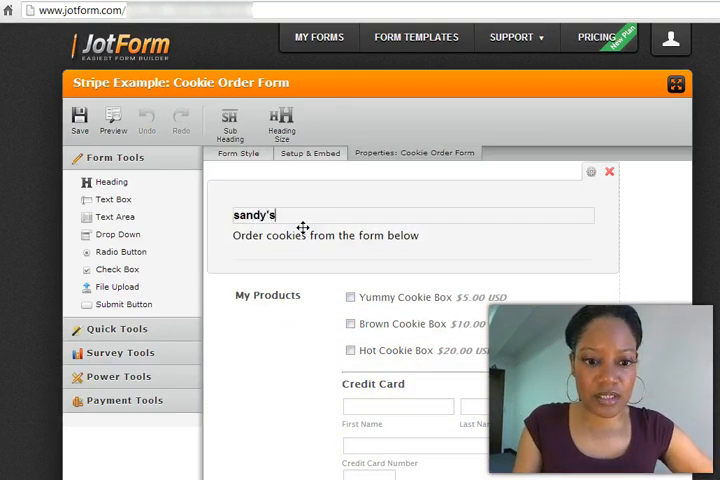
pyautogui.write('cookie')
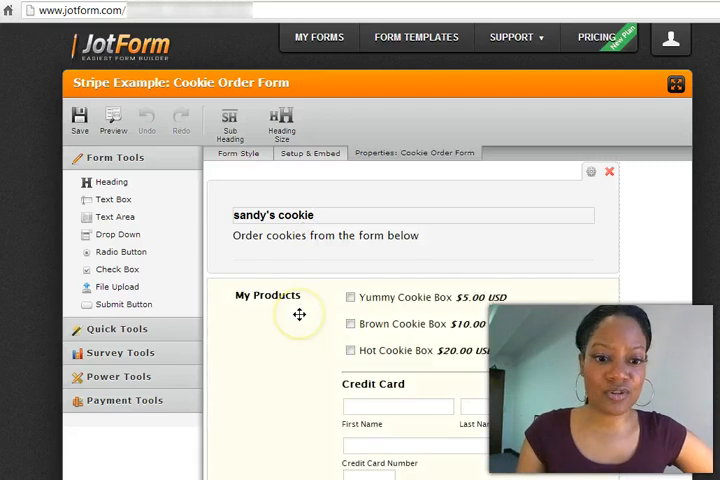
pyautogui.click(267, 300)
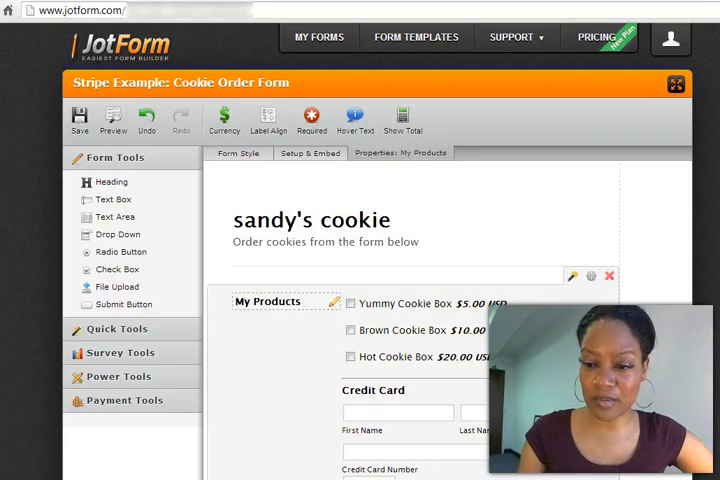
pyautogui.scroll(-3)
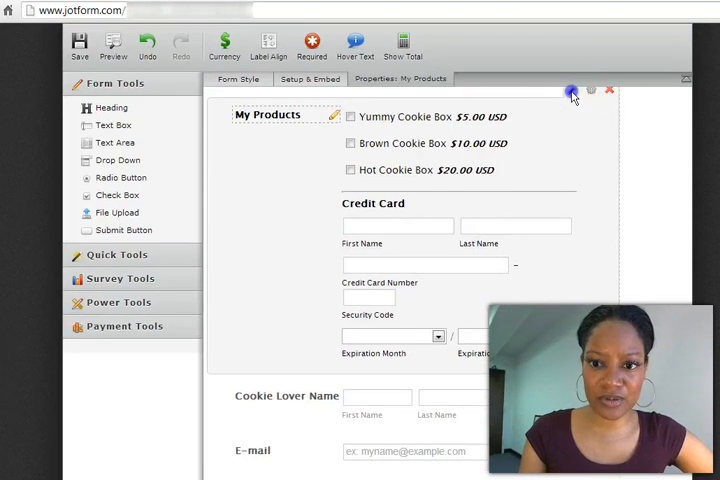
# Open the Payment Wizard's Account Information step for the My Products field
pyautogui.click(571, 91)
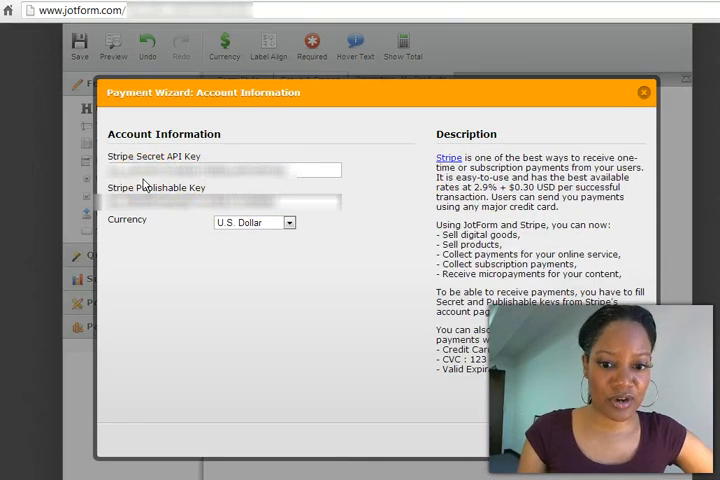
pyautogui.moveTo(222, 257)
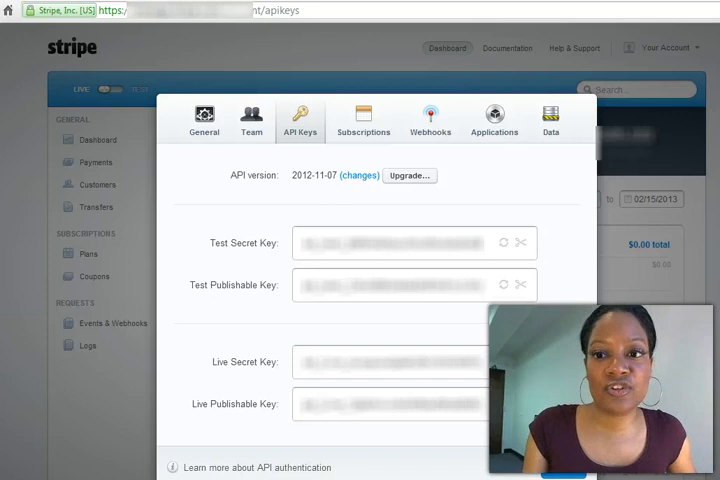
pyautogui.moveTo(628, 43)
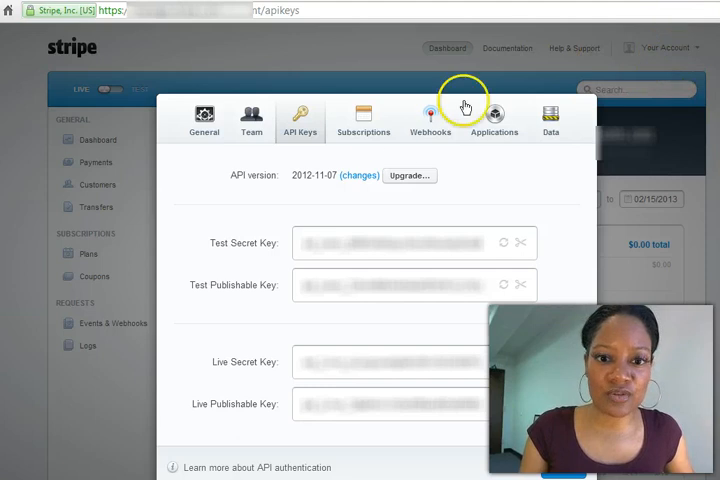
pyautogui.moveTo(285, 158)
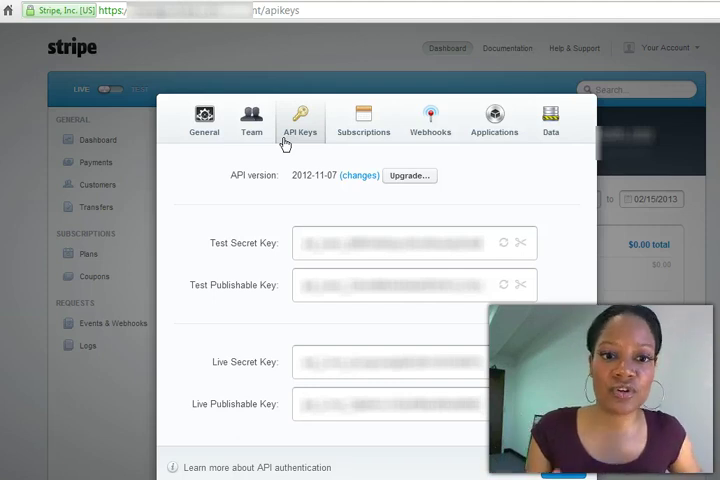
pyautogui.moveTo(347, 267)
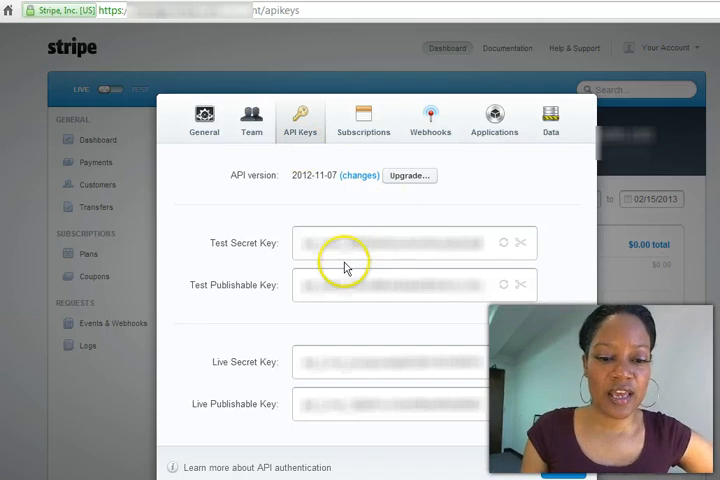
pyautogui.moveTo(253, 253)
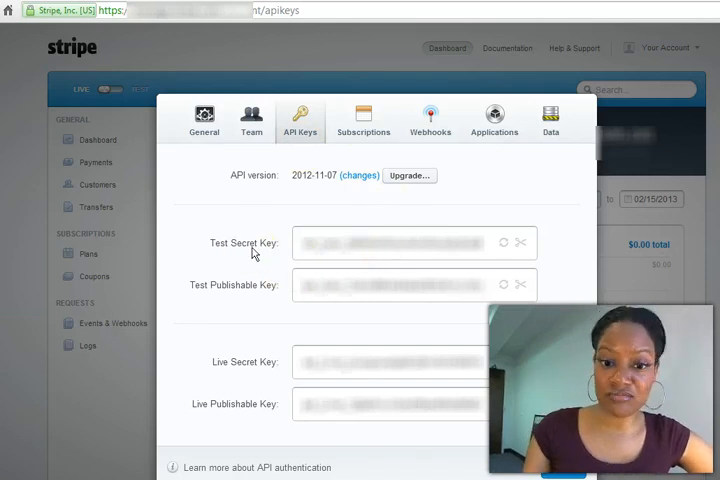
pyautogui.moveTo(351, 310)
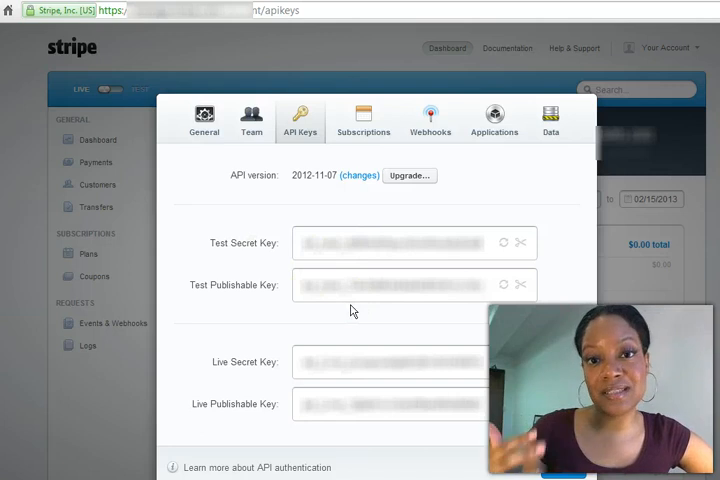
pyautogui.moveTo(199, 374)
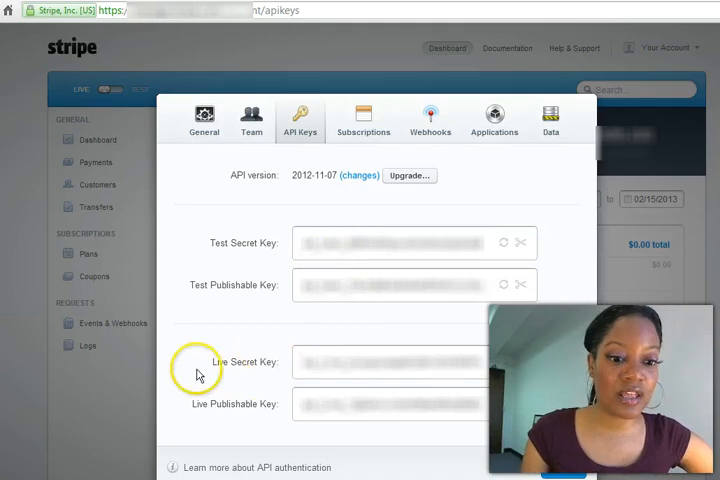
pyautogui.moveTo(278, 415)
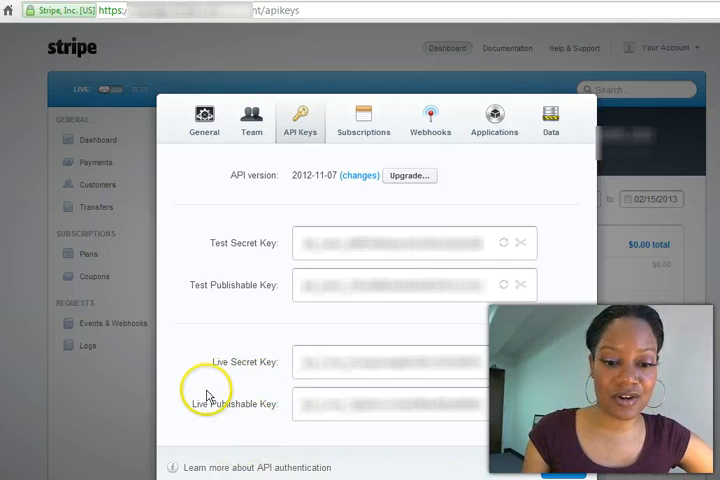
pyautogui.moveTo(235, 373)
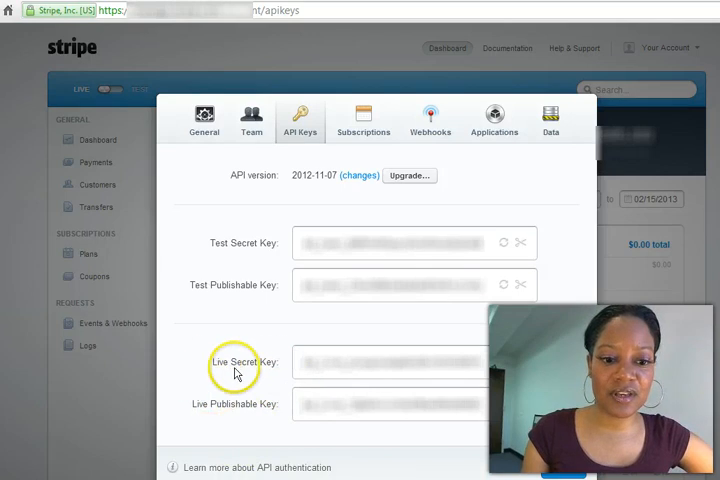
pyautogui.moveTo(483, 366)
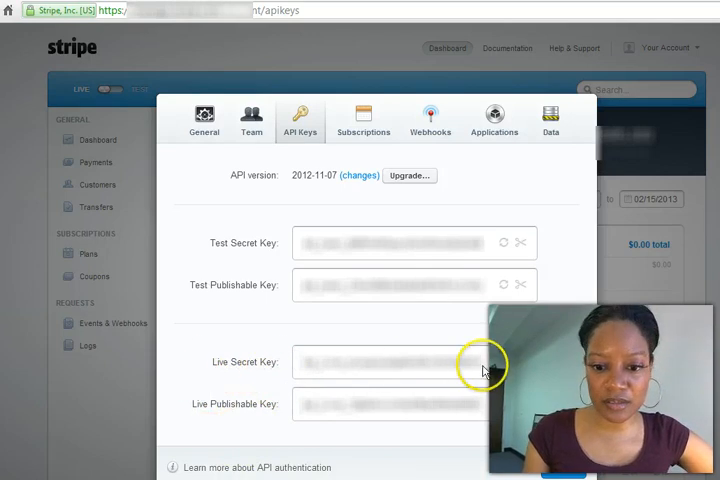
# Select the Live Secret Key in Stripe's API Keys settings to copy it
pyautogui.click(390, 362)
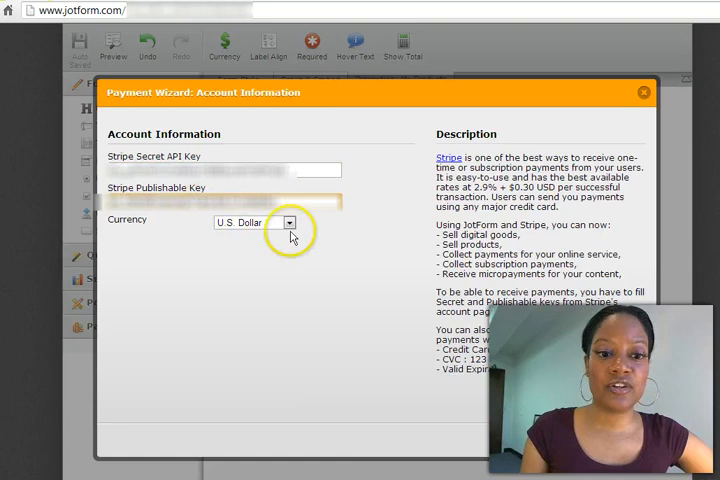
pyautogui.moveTo(435, 418)
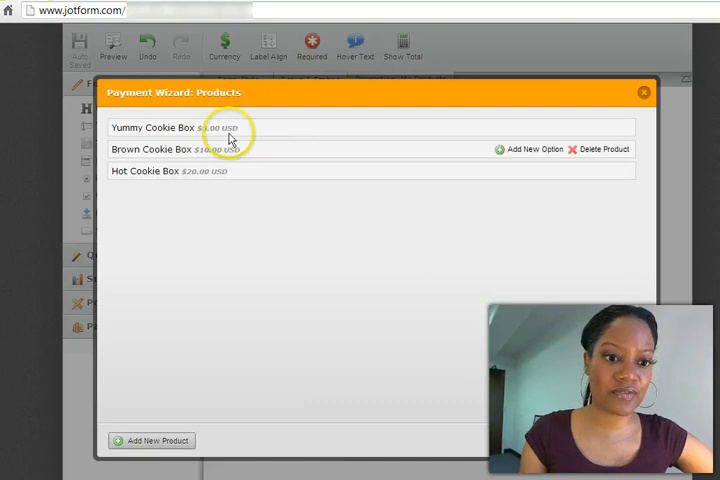
# Open the Yummy Cookie Box product to change its price to 12.00
pyautogui.click(160, 127)
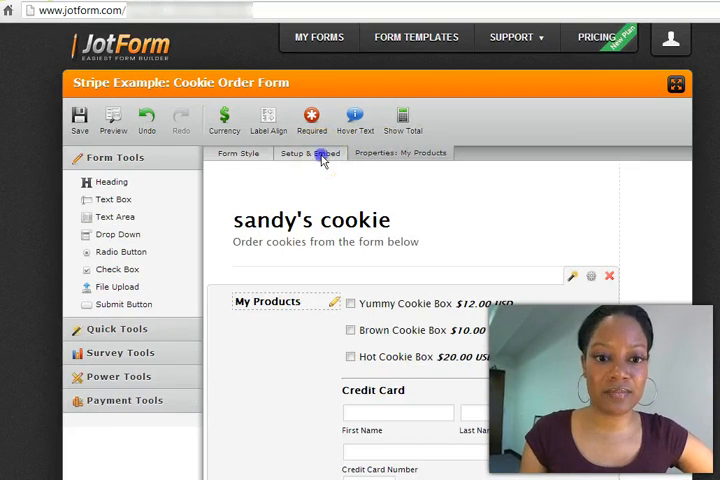
# Open Embed Form from the Setup & Embed tab
pyautogui.click(310, 153)
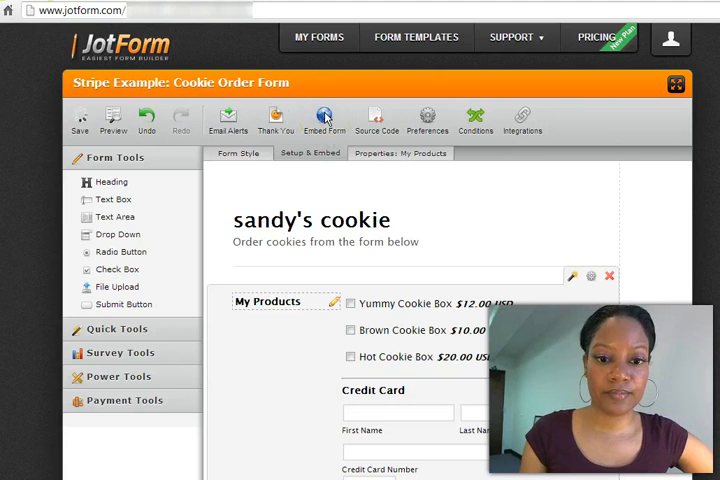
pyautogui.click(324, 120)
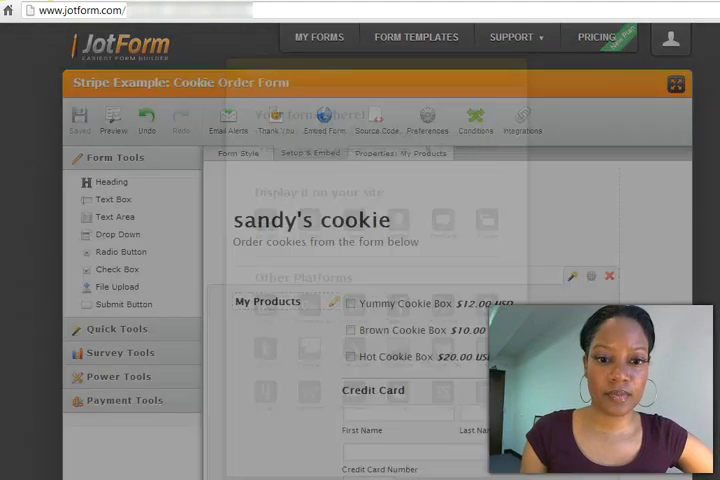
# Enable Secure form, select and copy the embed script, and close the wizard
pyautogui.click(326, 120)
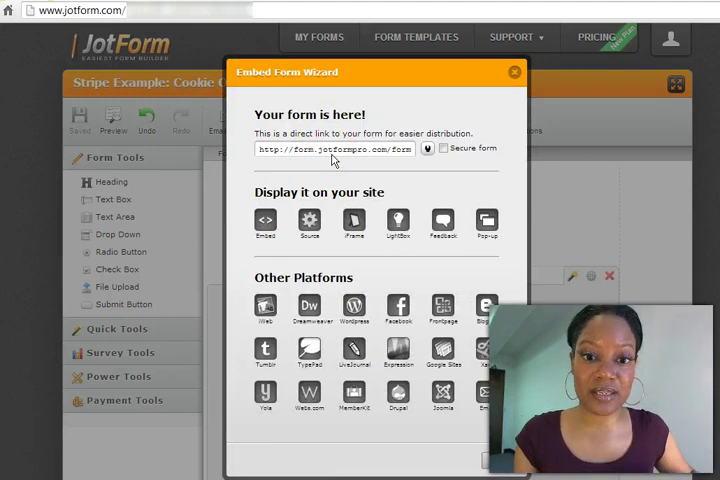
pyautogui.click(442, 148)
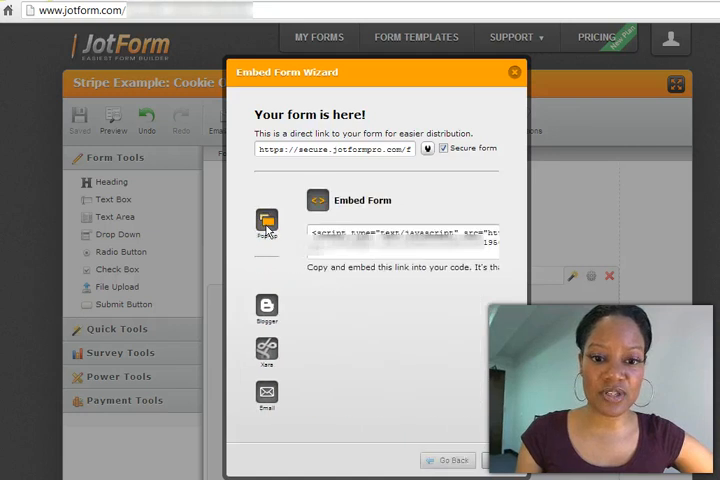
pyautogui.click(266, 222)
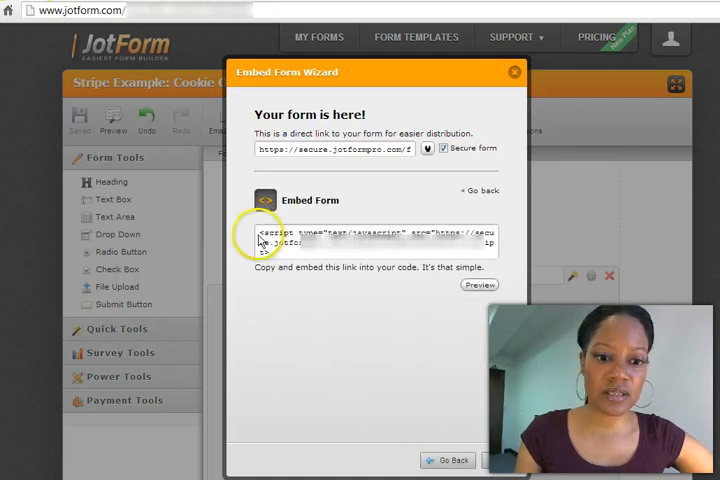
pyautogui.tripleClick(380, 240)
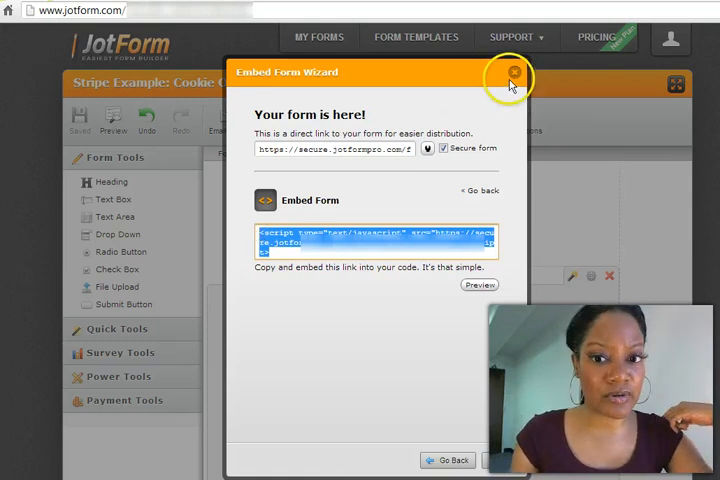
pyautogui.moveTo(516, 77)
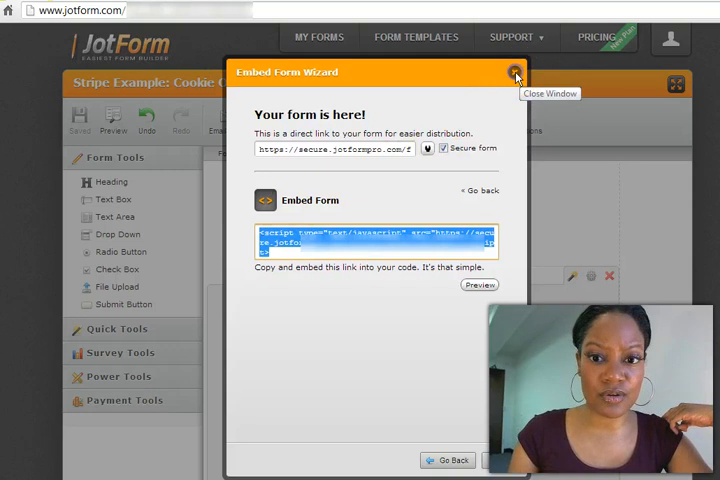
pyautogui.click(515, 75)
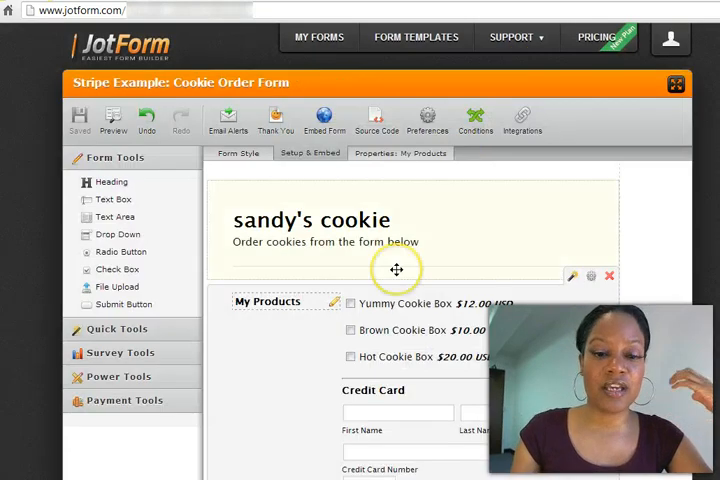